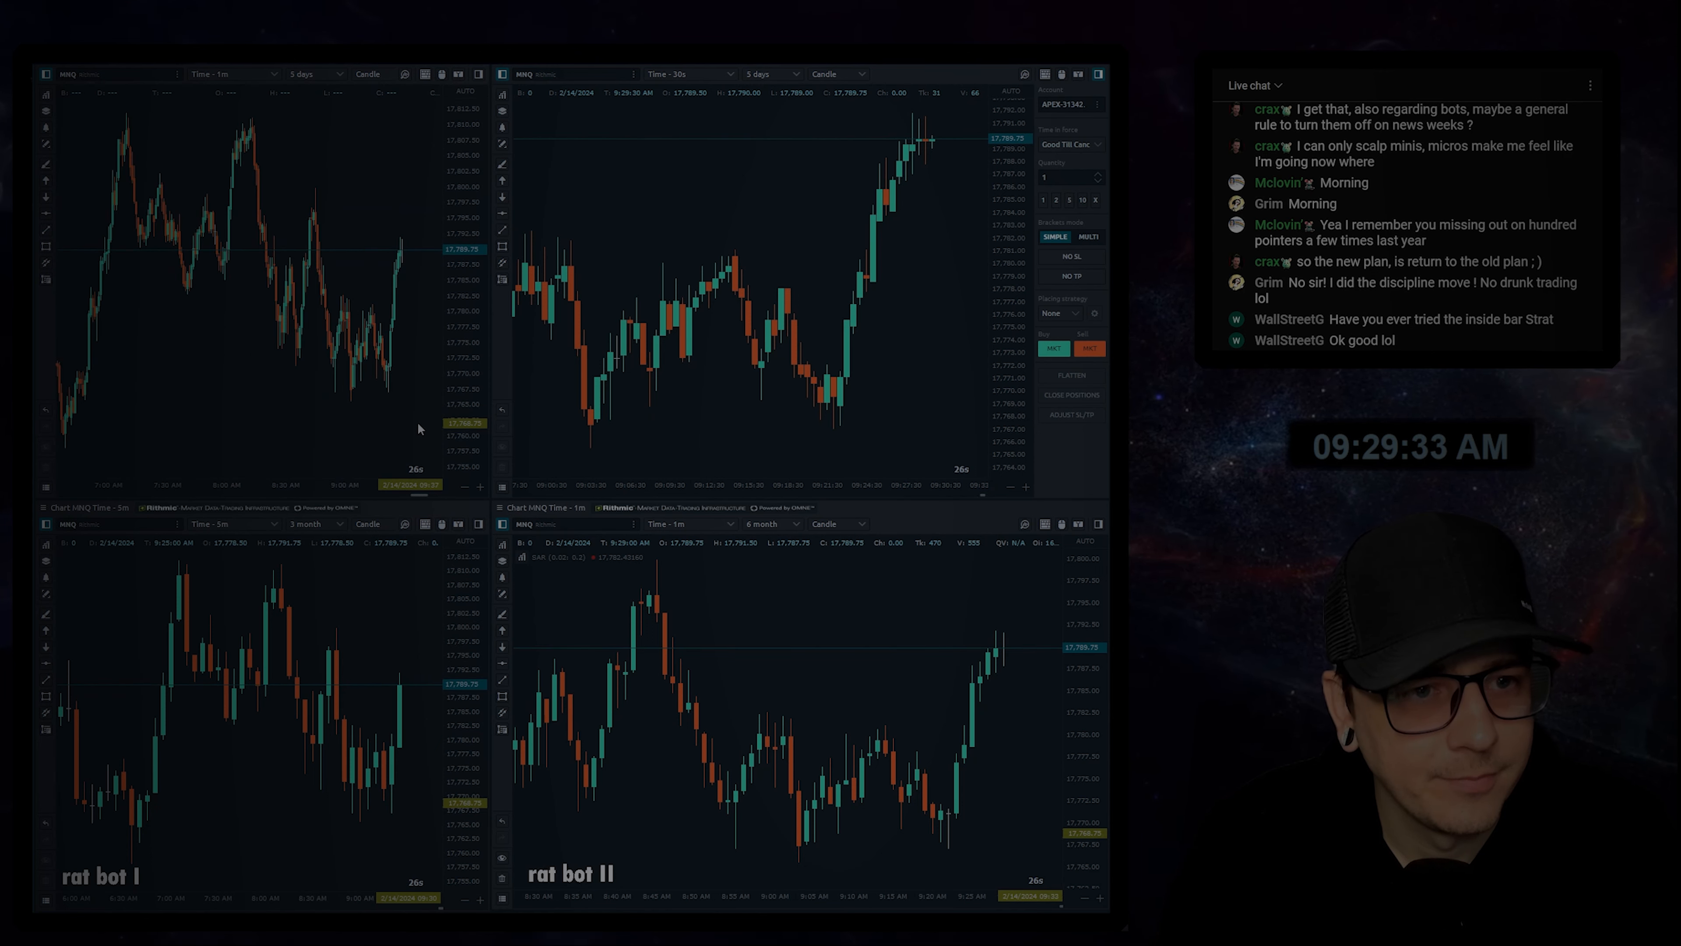
Step: Set the upper-left NQ chart to 15 Minute candles over a 3 month range
left_click(230, 73)
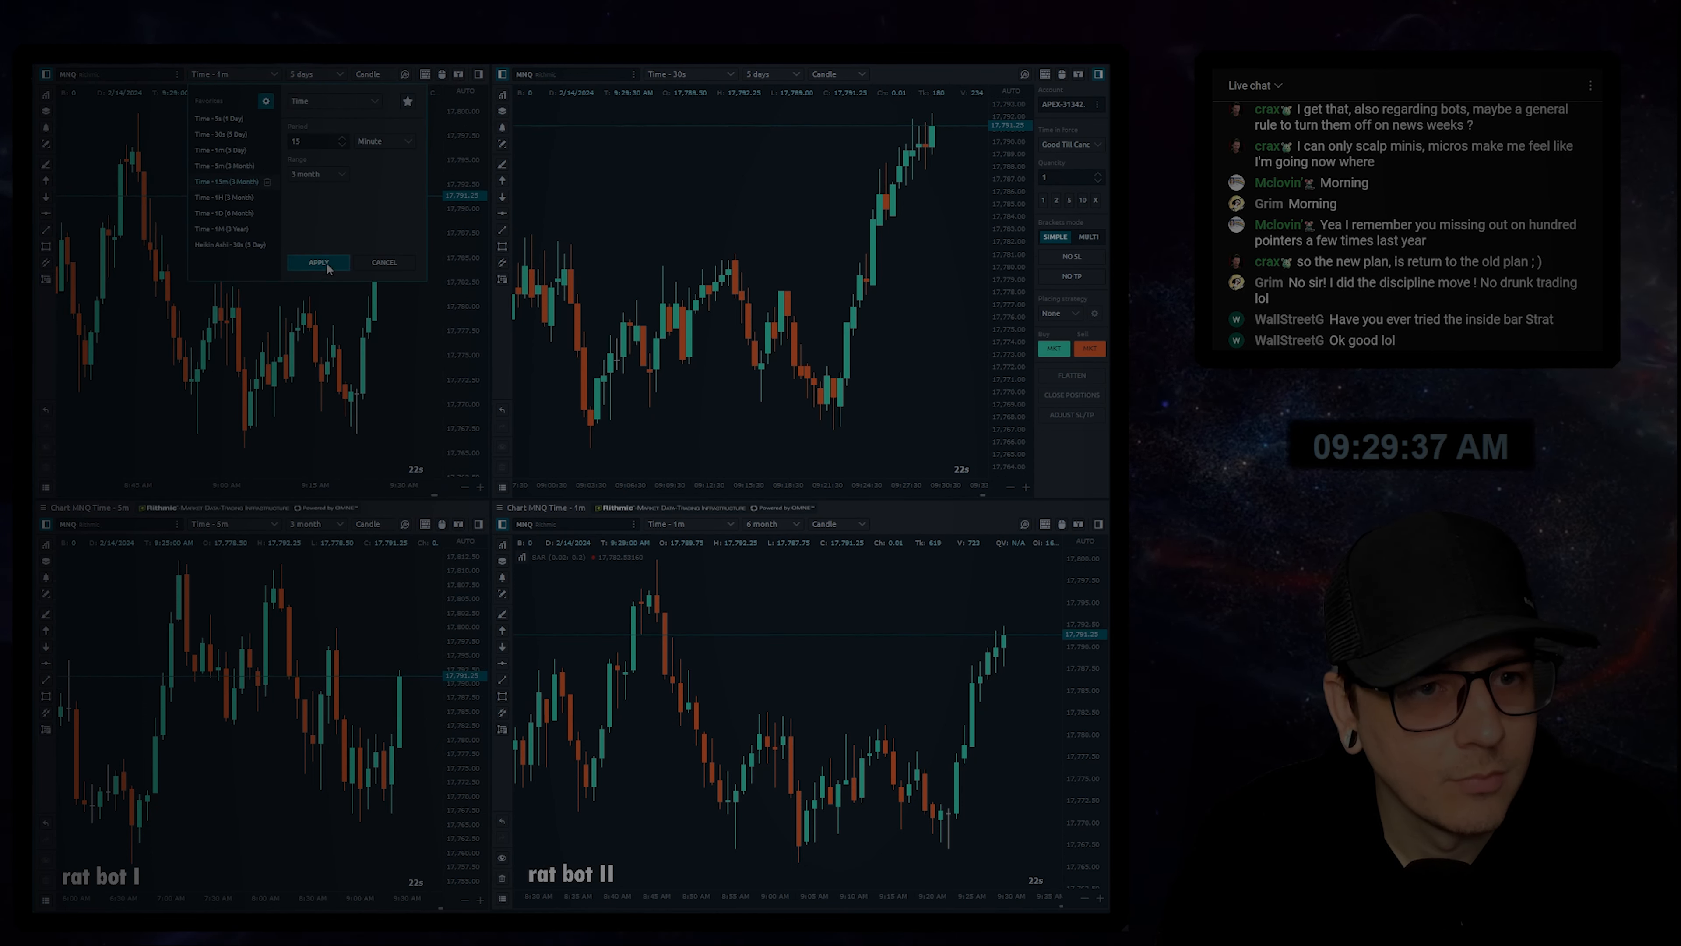
left_click(317, 261)
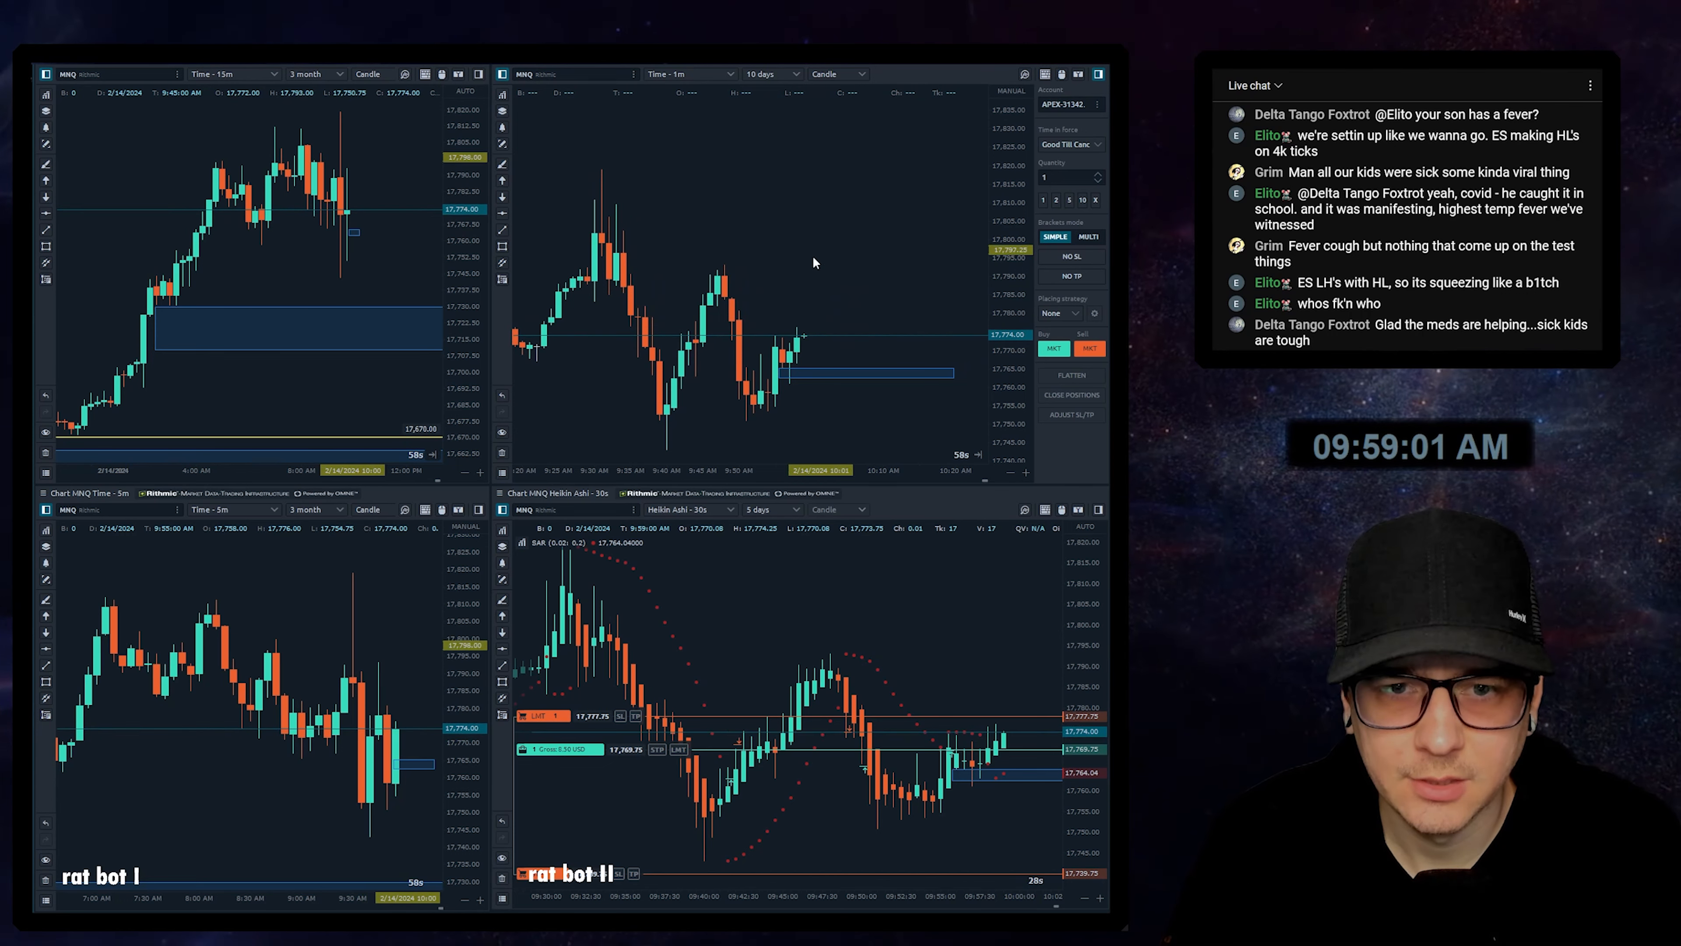
mouse_move(882, 429)
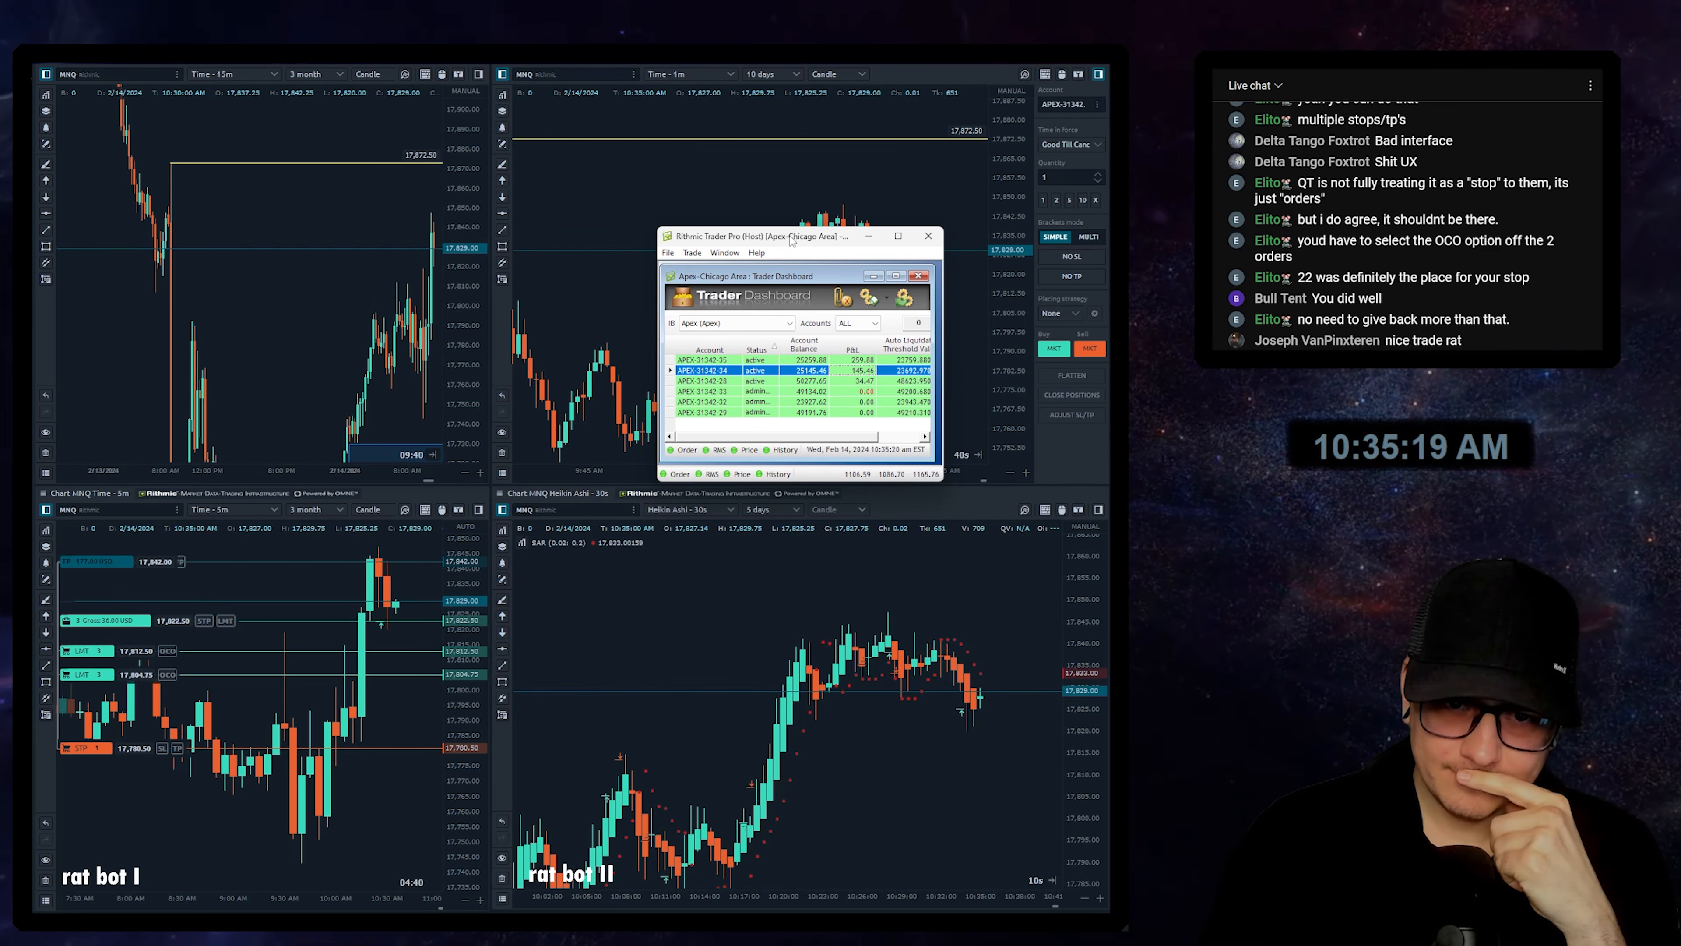
Step: Close the Trader Dashboard window, leaving only the four MNQ chart panels
left_click(928, 234)
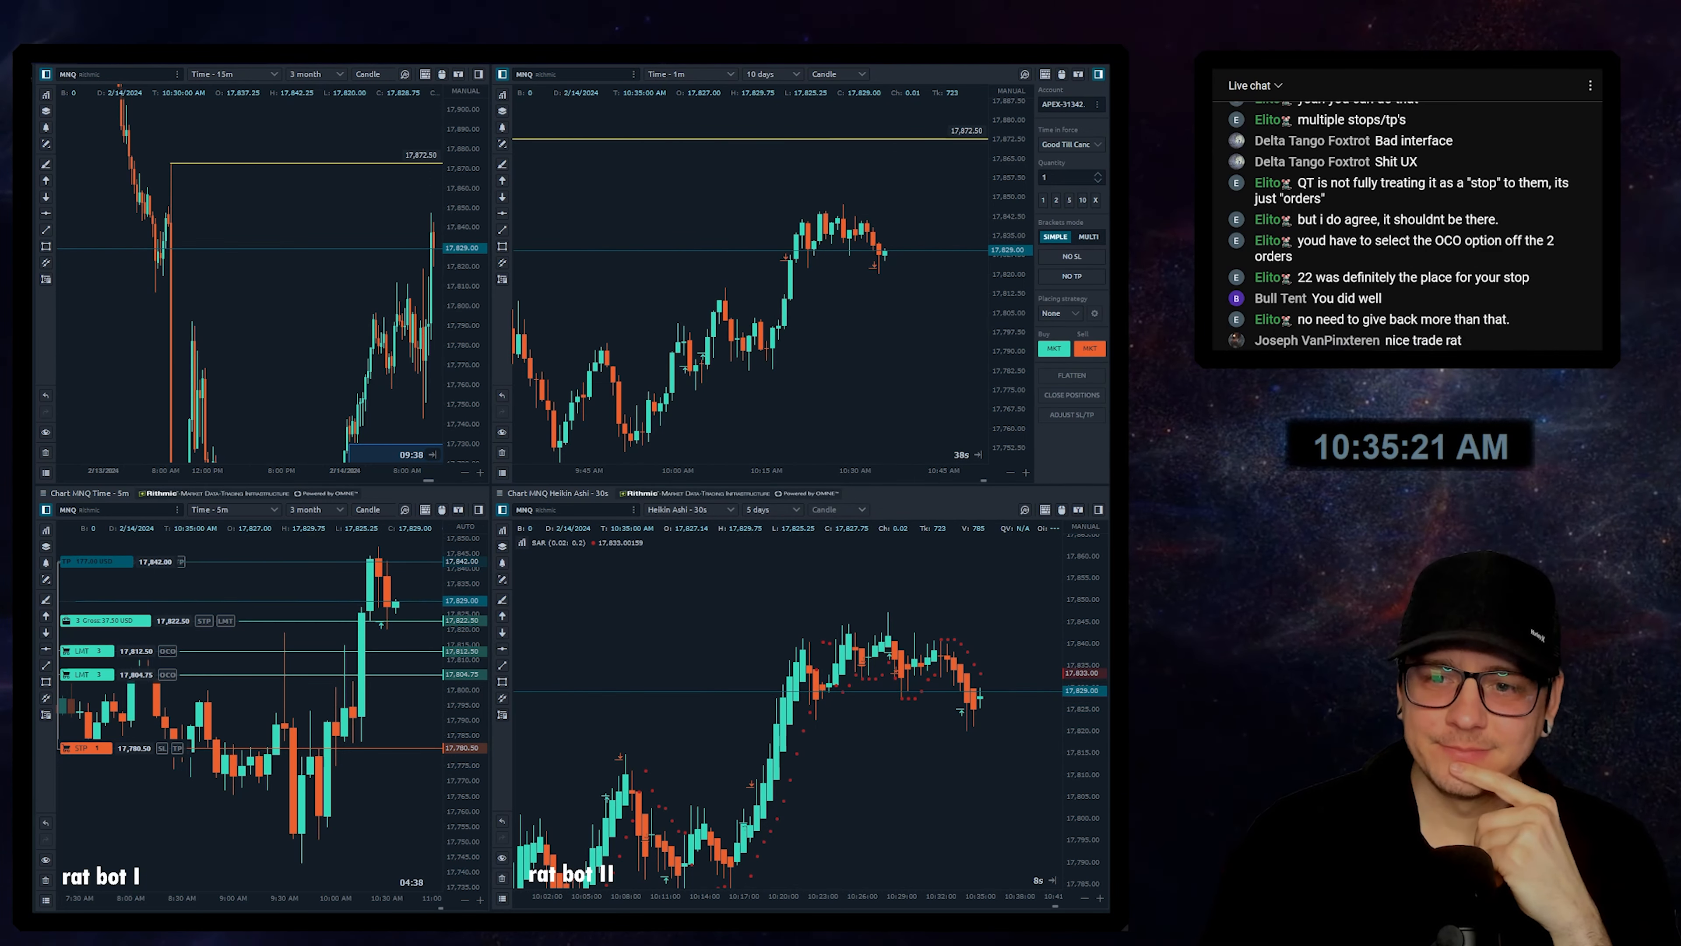